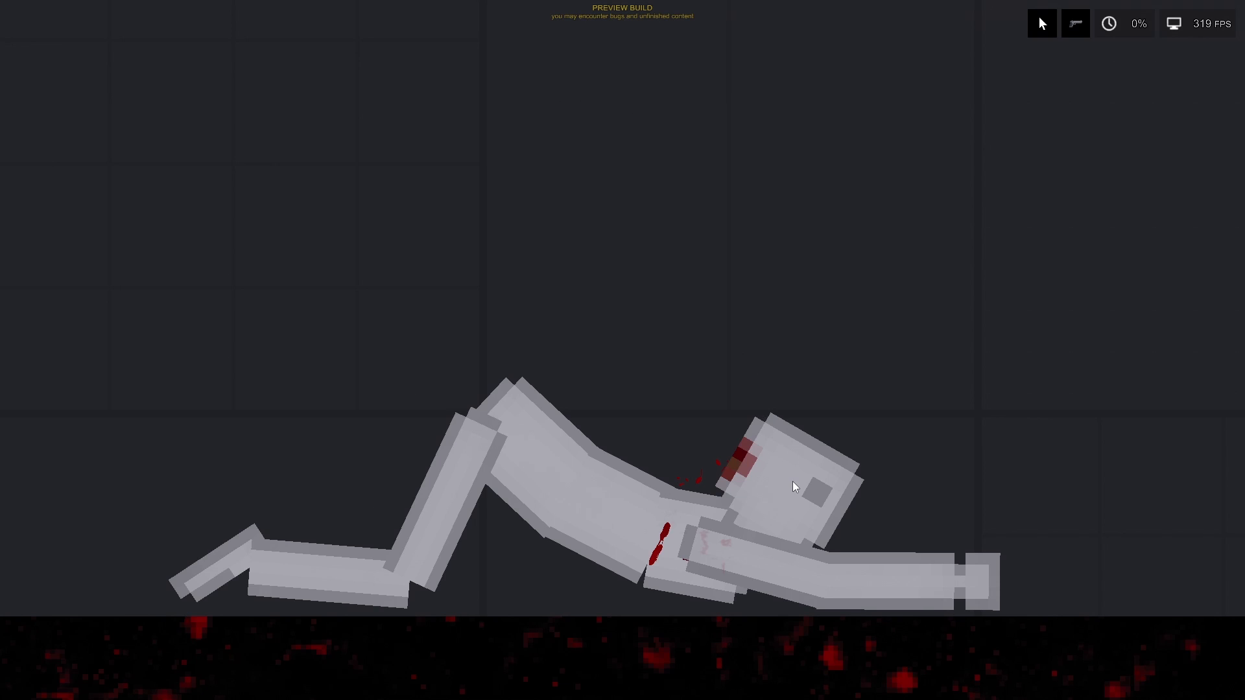
- Bring up the lying ragdoll's action menu with Create new pose and Create new animation
right_click(795, 487)
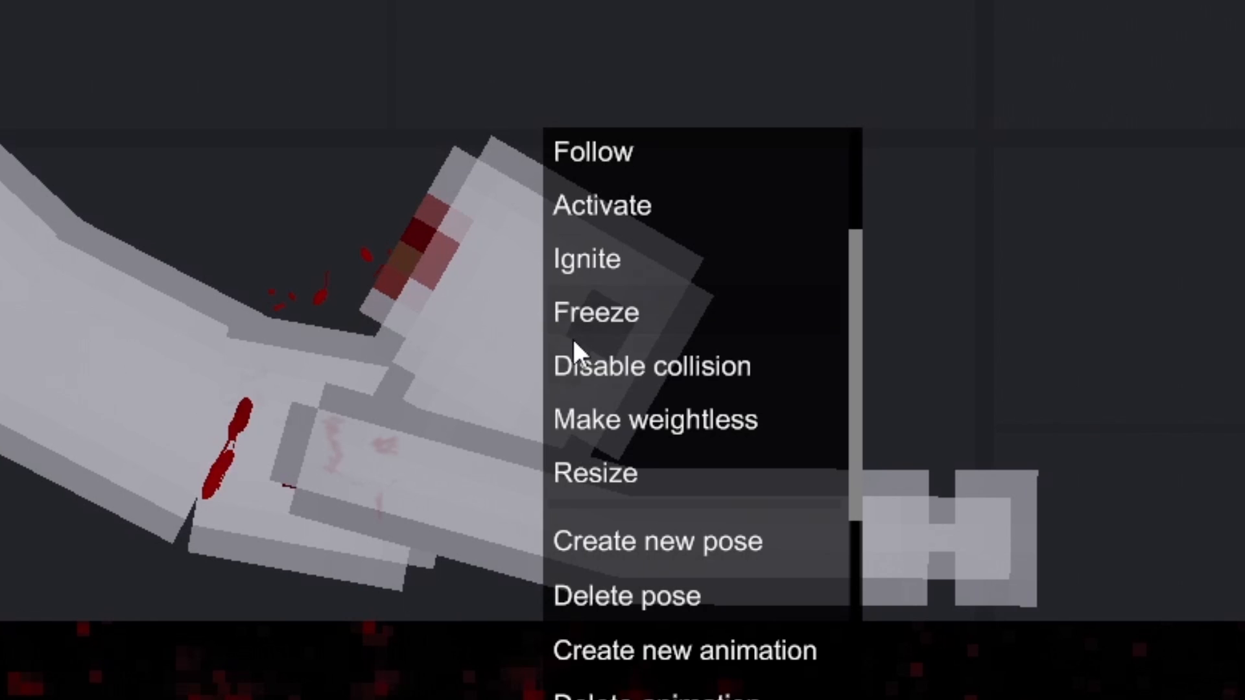
mouse_move(698, 562)
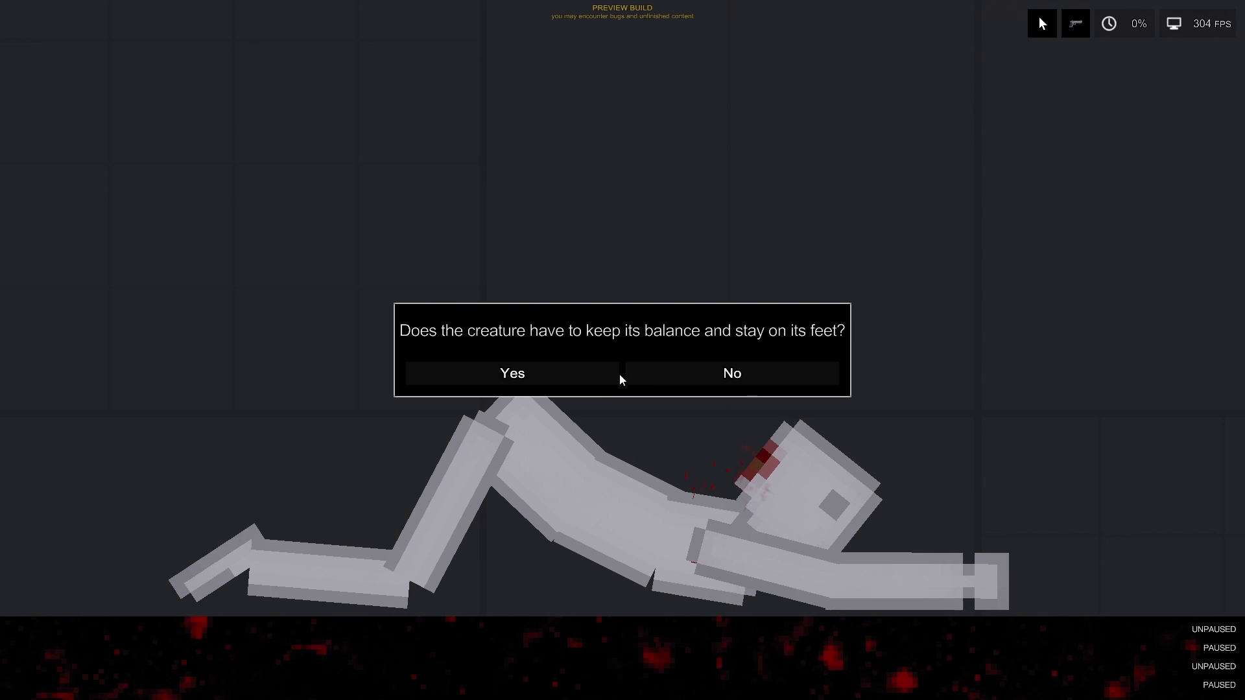
mouse_move(672, 379)
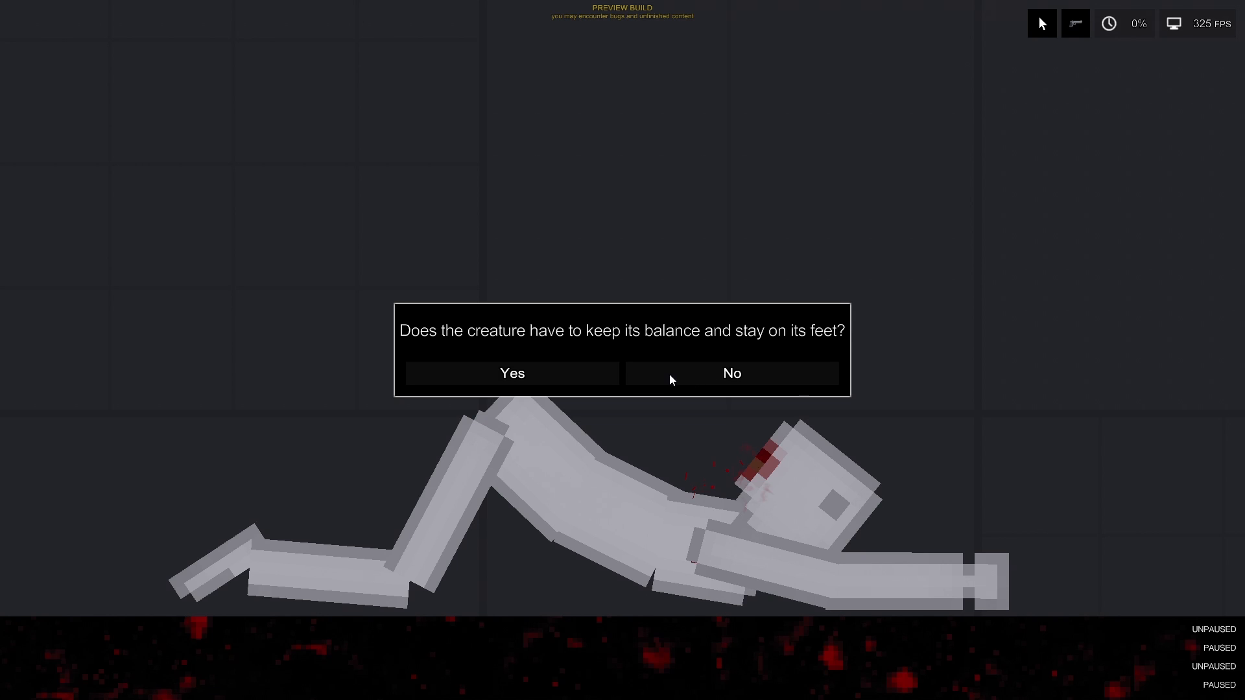
- Answer the pose's balance question, leading to the Force multiplier prompt
left_click(732, 374)
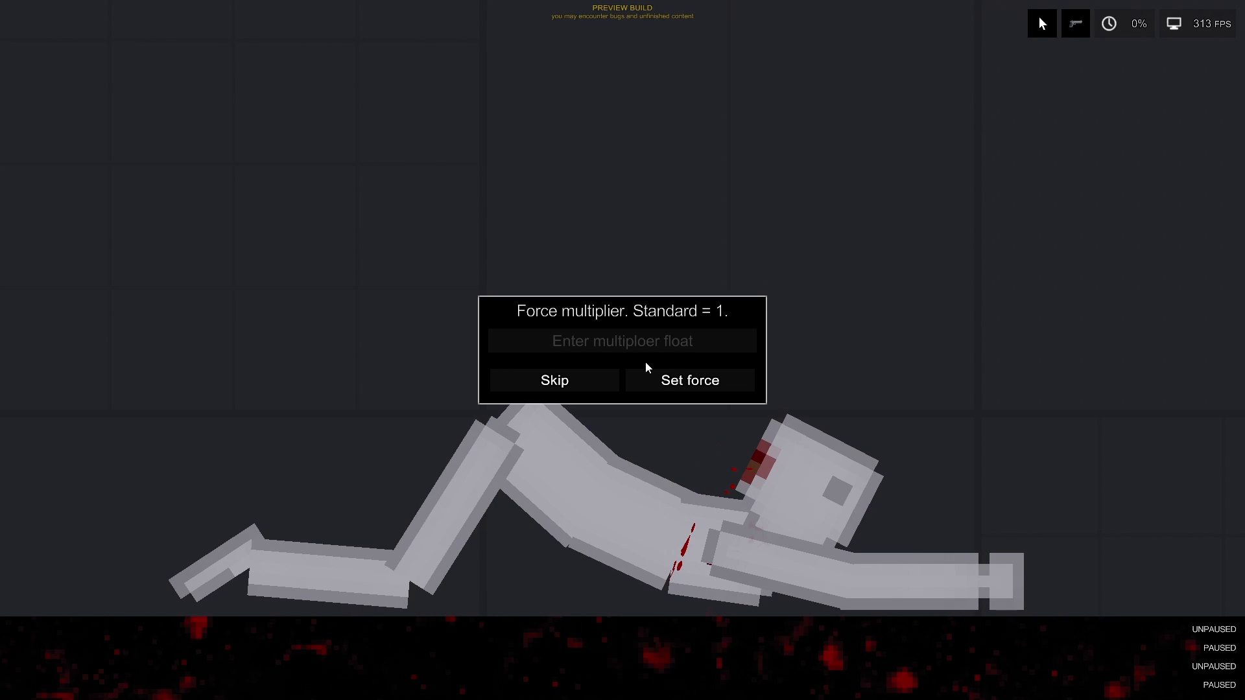
mouse_move(589, 399)
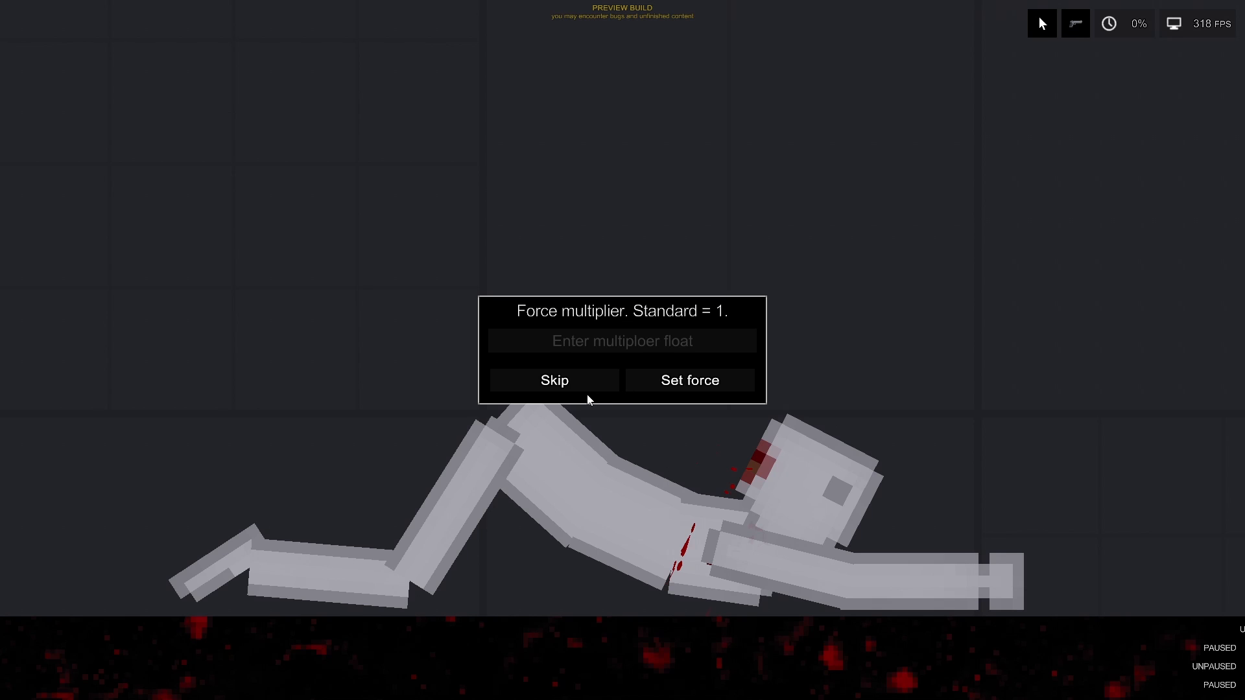
mouse_move(605, 384)
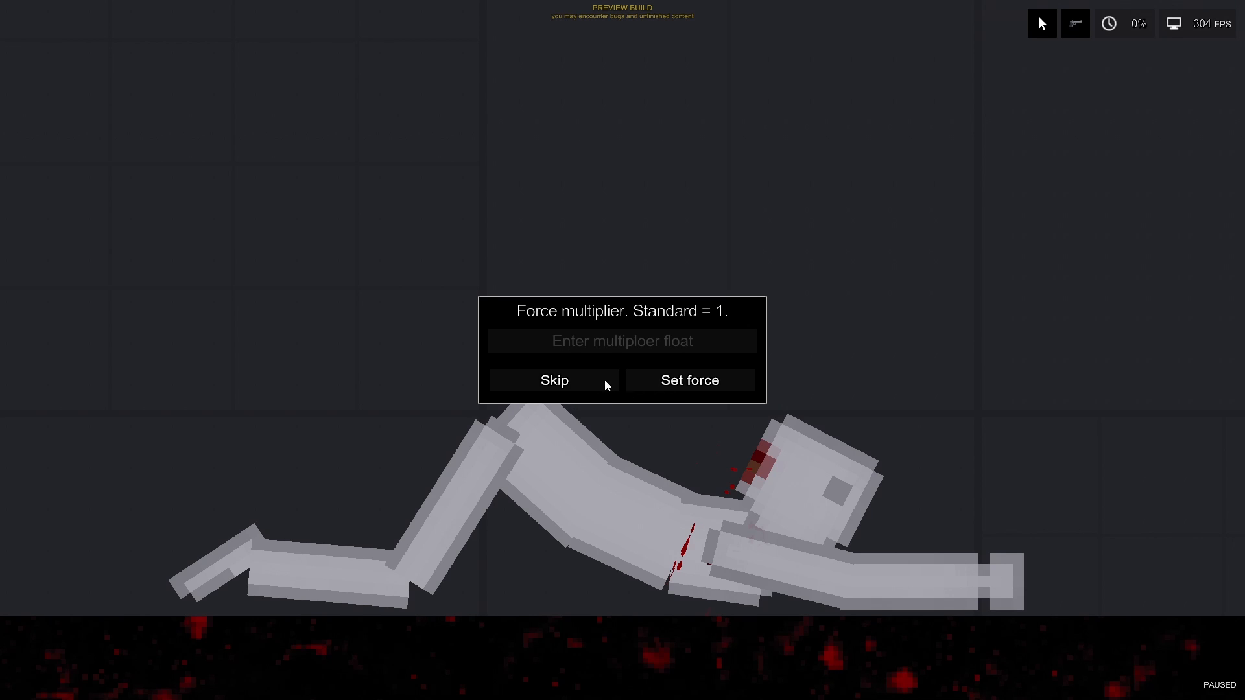
mouse_move(581, 382)
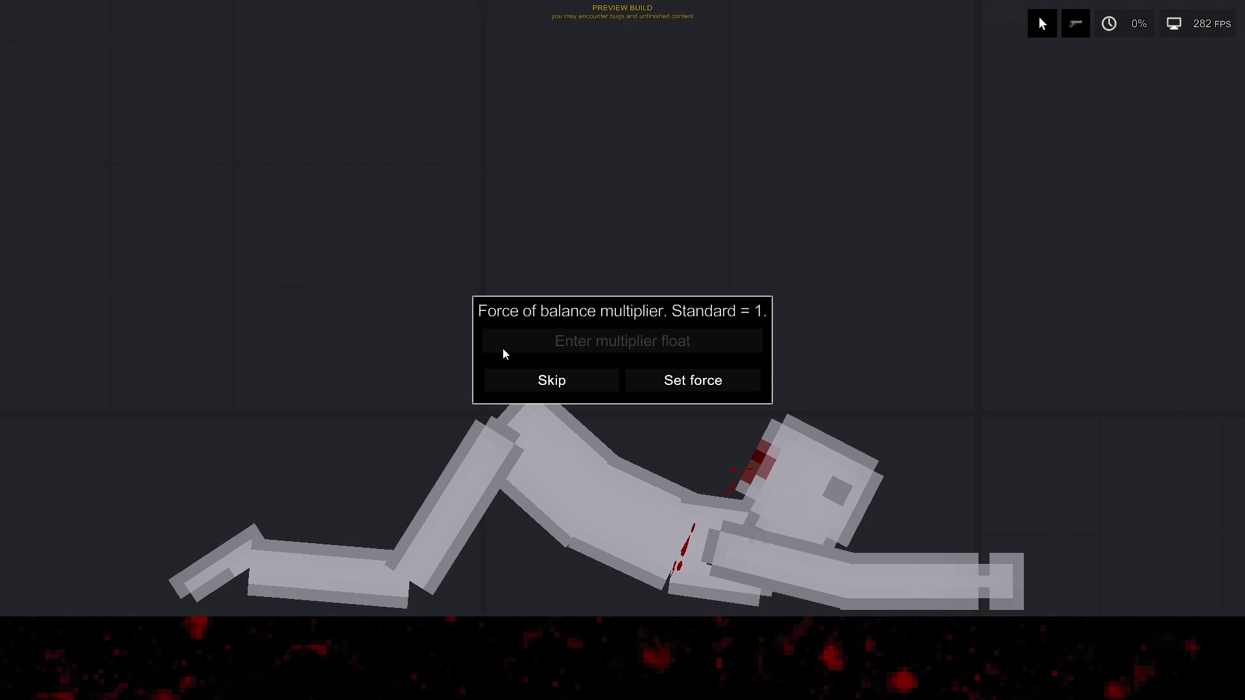
mouse_move(623, 394)
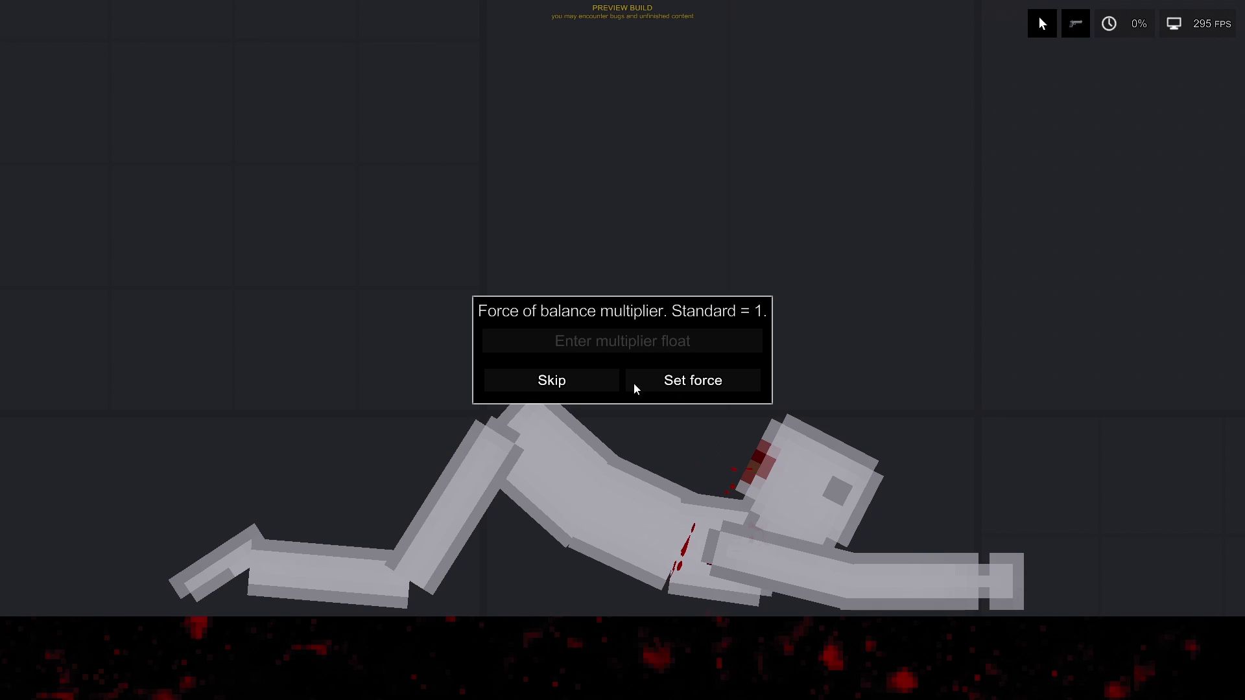
mouse_move(632, 397)
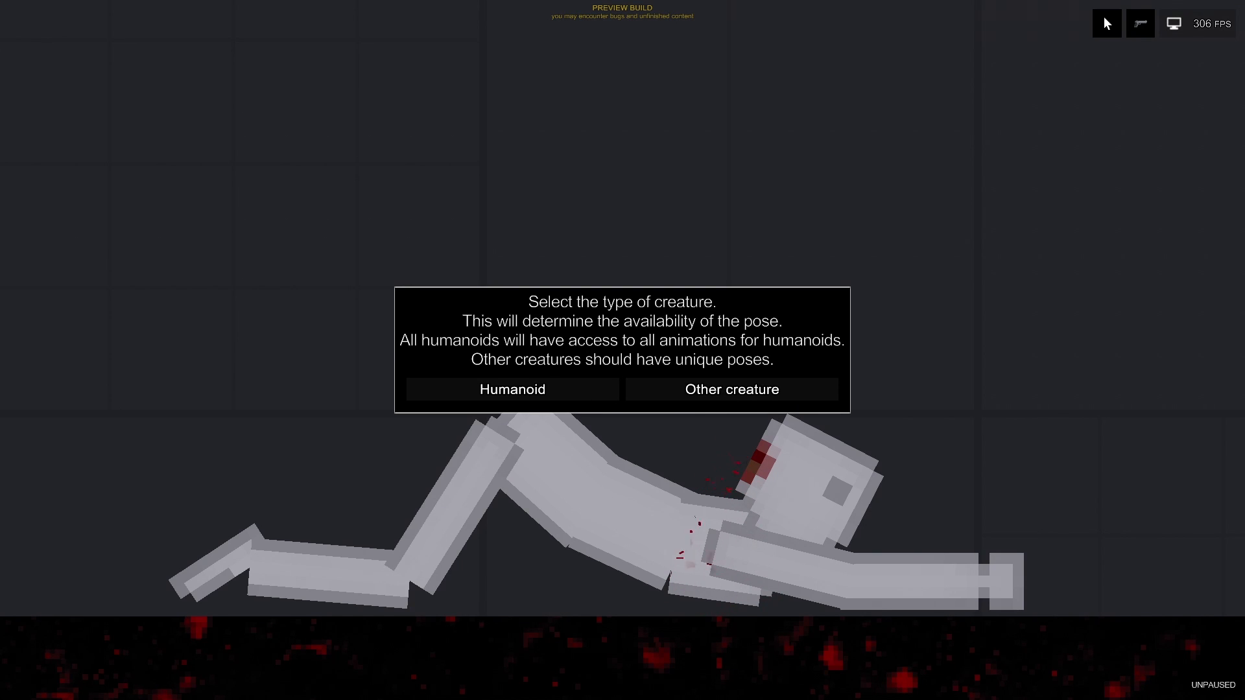
mouse_move(610, 394)
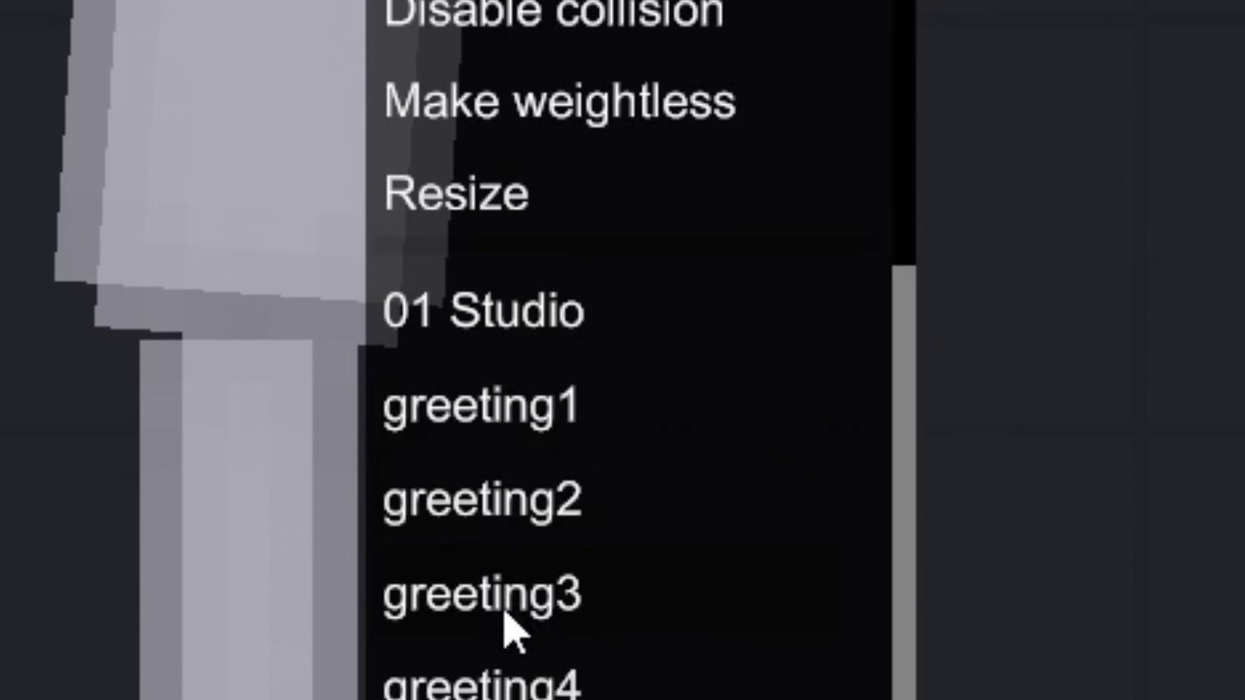
- Scroll the standing ragdoll's menu down to greeting1–greeting5 and Create new animation
scroll("down", 3)
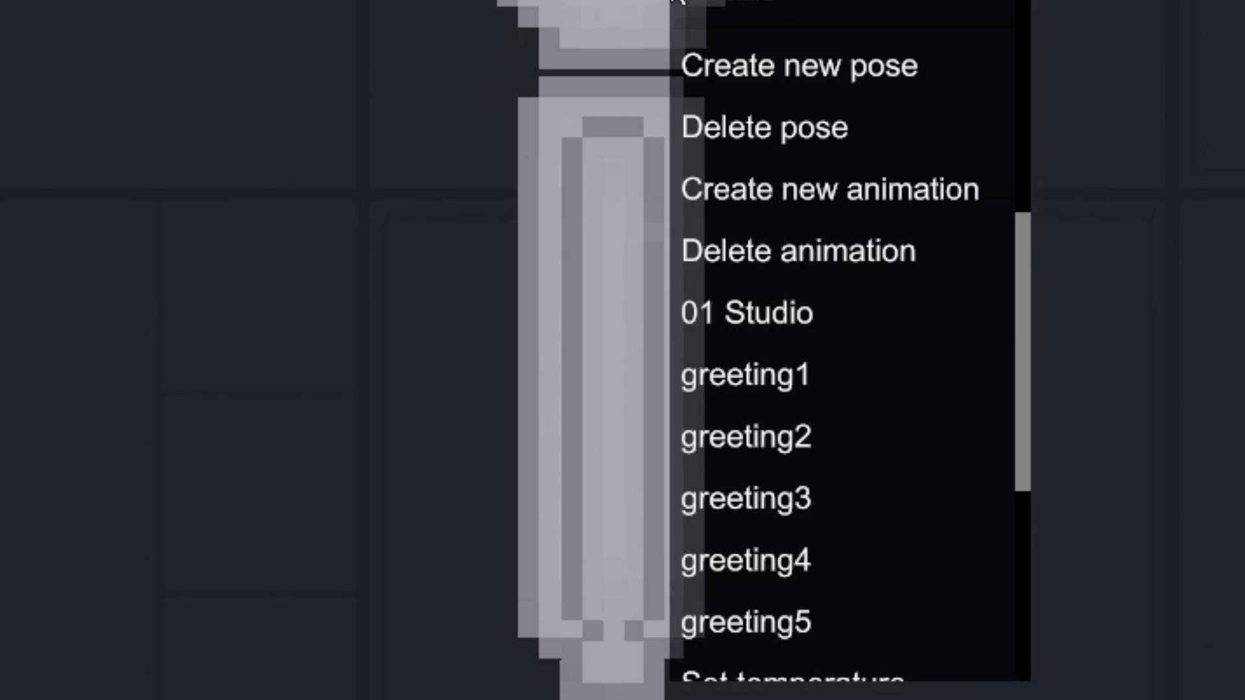
mouse_move(837, 207)
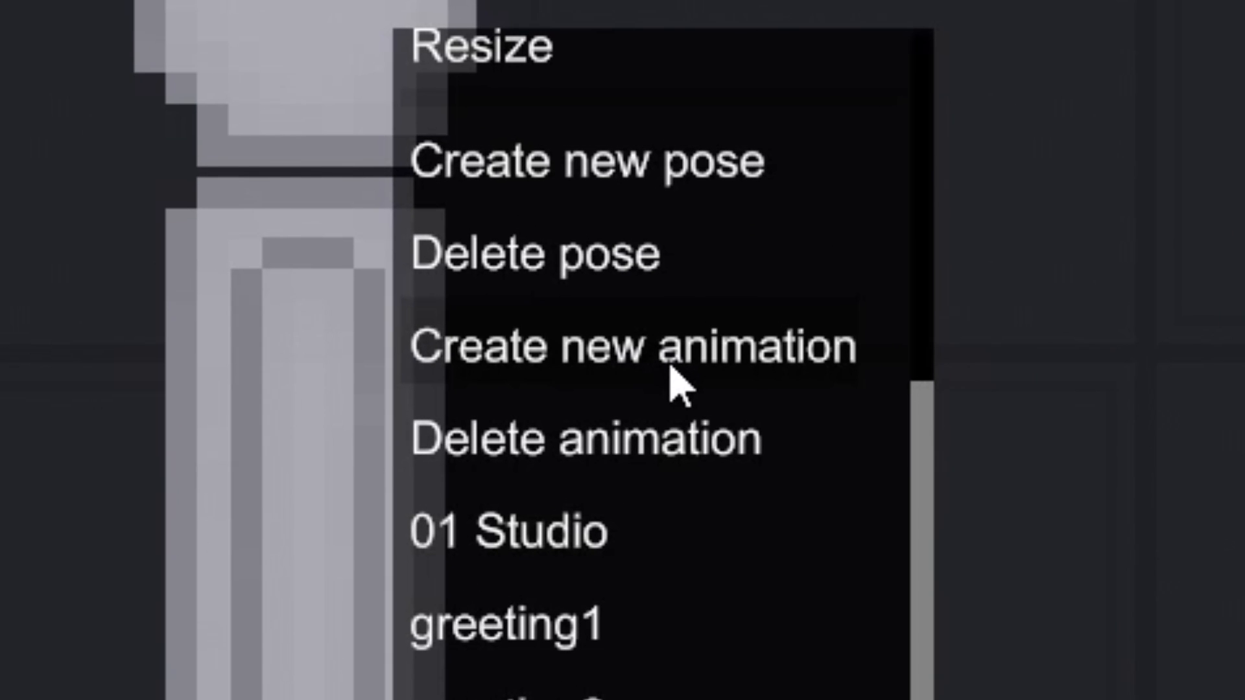
- Create a new animation, add the greeting poses in order, and continue to the delay prompt
left_click(620, 344)
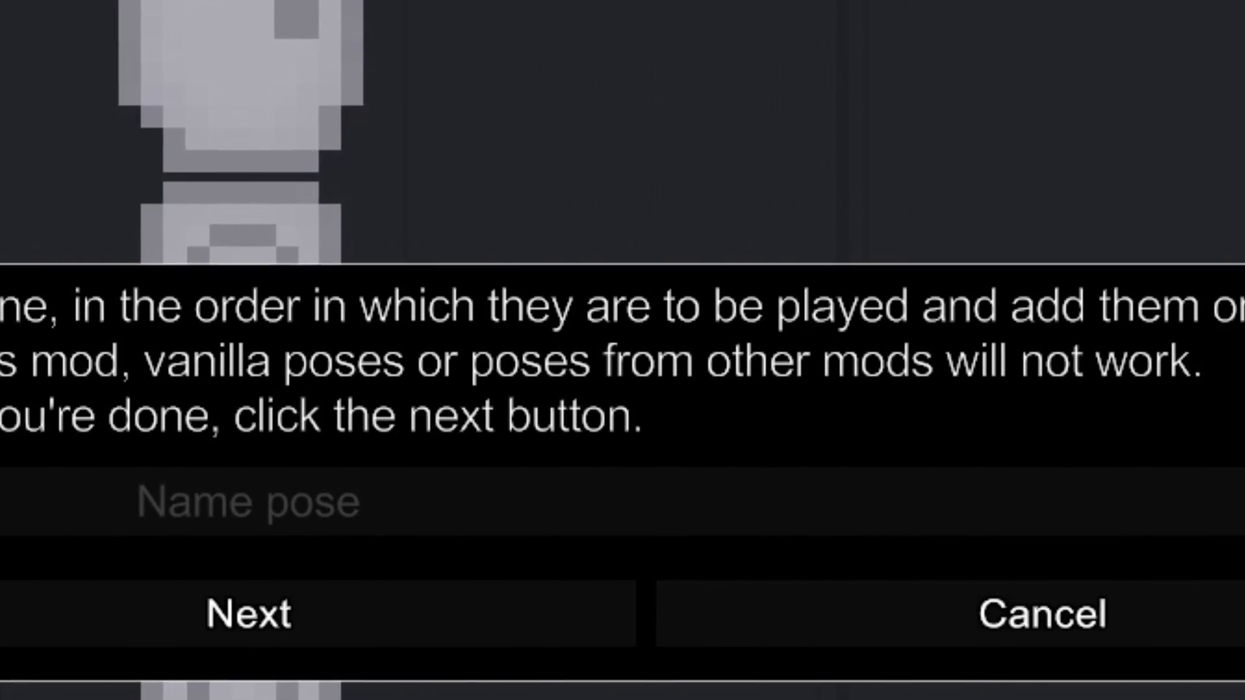
type("greeting1")
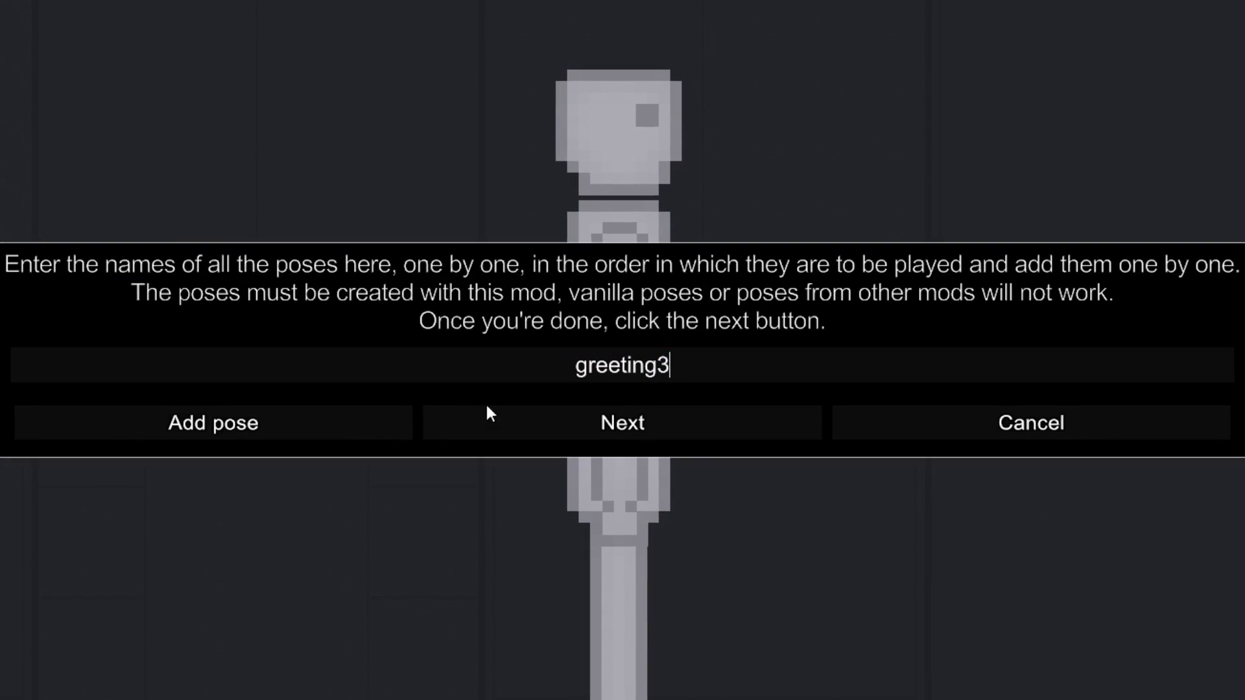
left_click(622, 423)
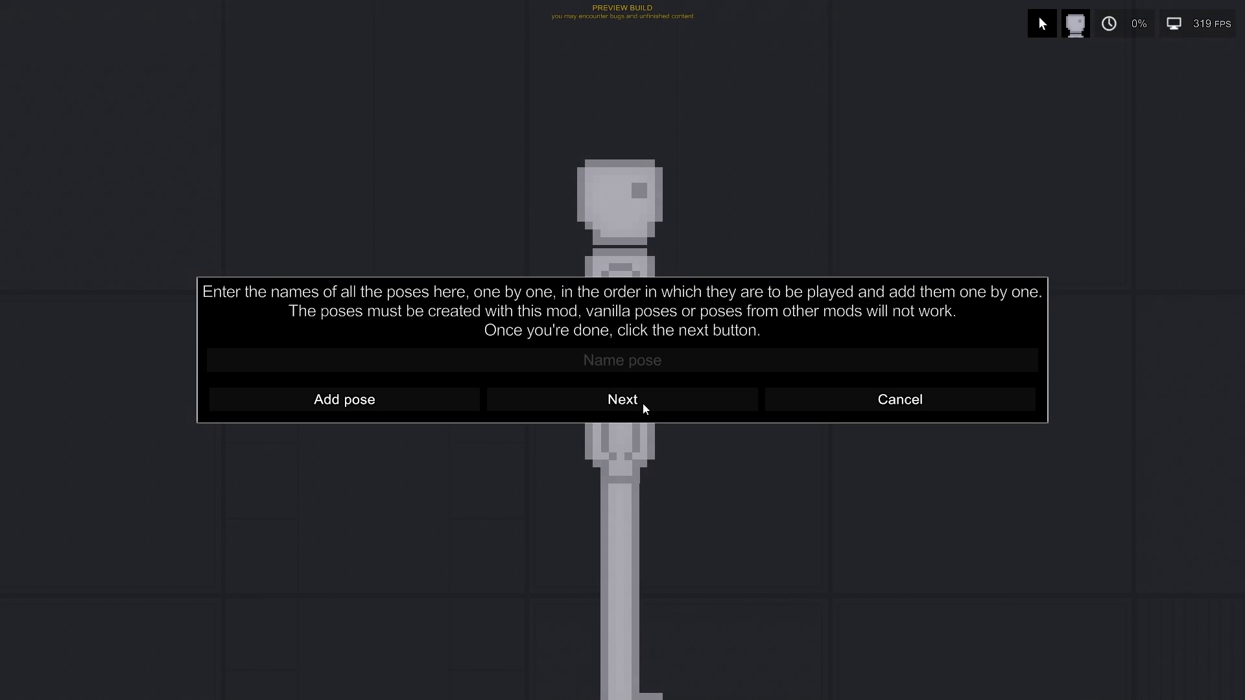
left_click(623, 400)
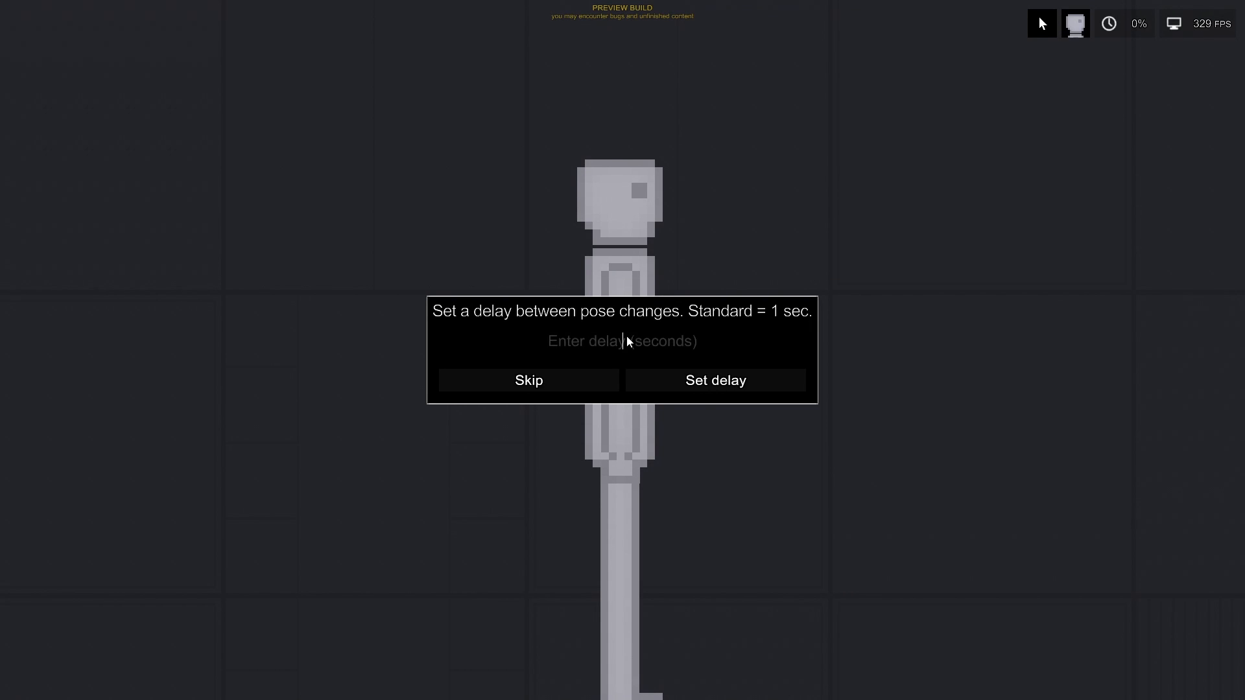
- Set a 0.4-second pose delay, make the animation loop, and begin naming it 'gr…'
type("0.4")
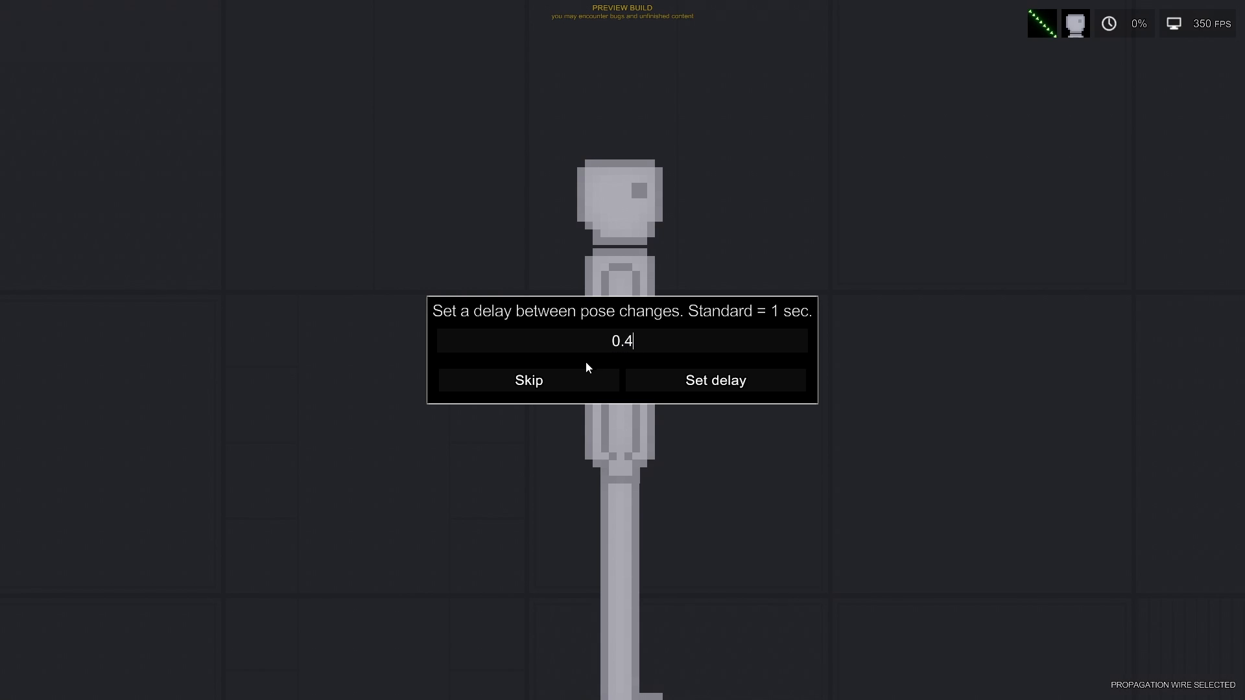
left_click(716, 380)
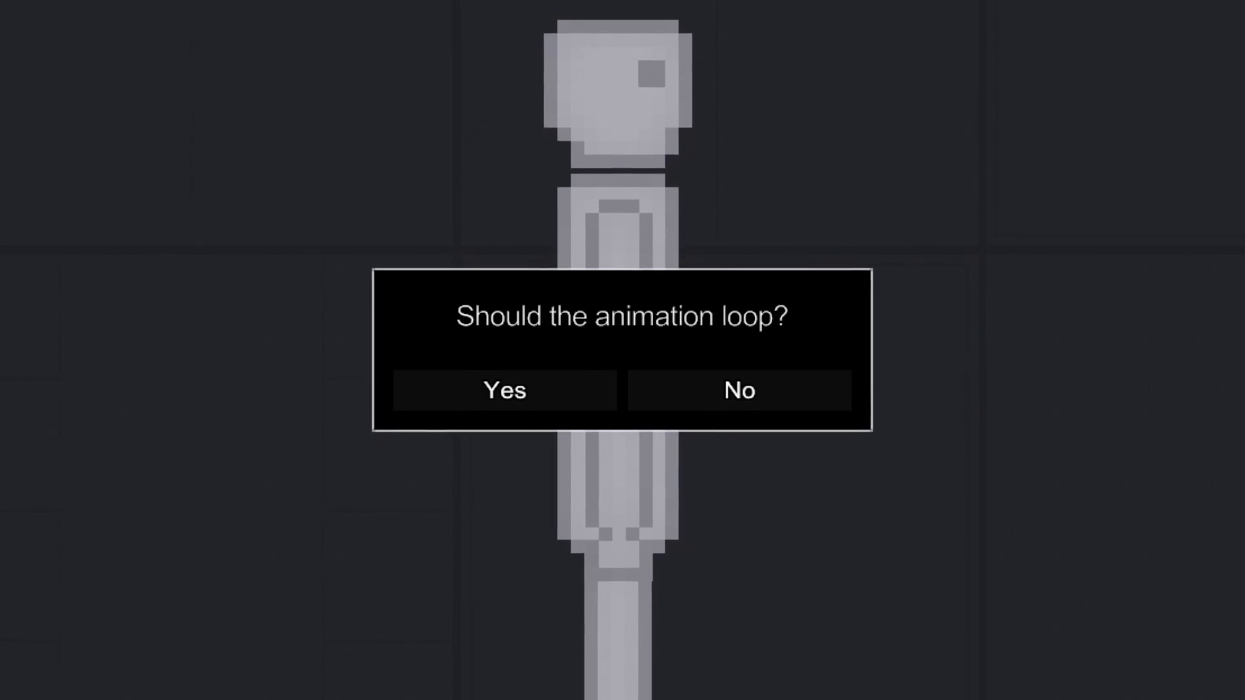
left_click(505, 392)
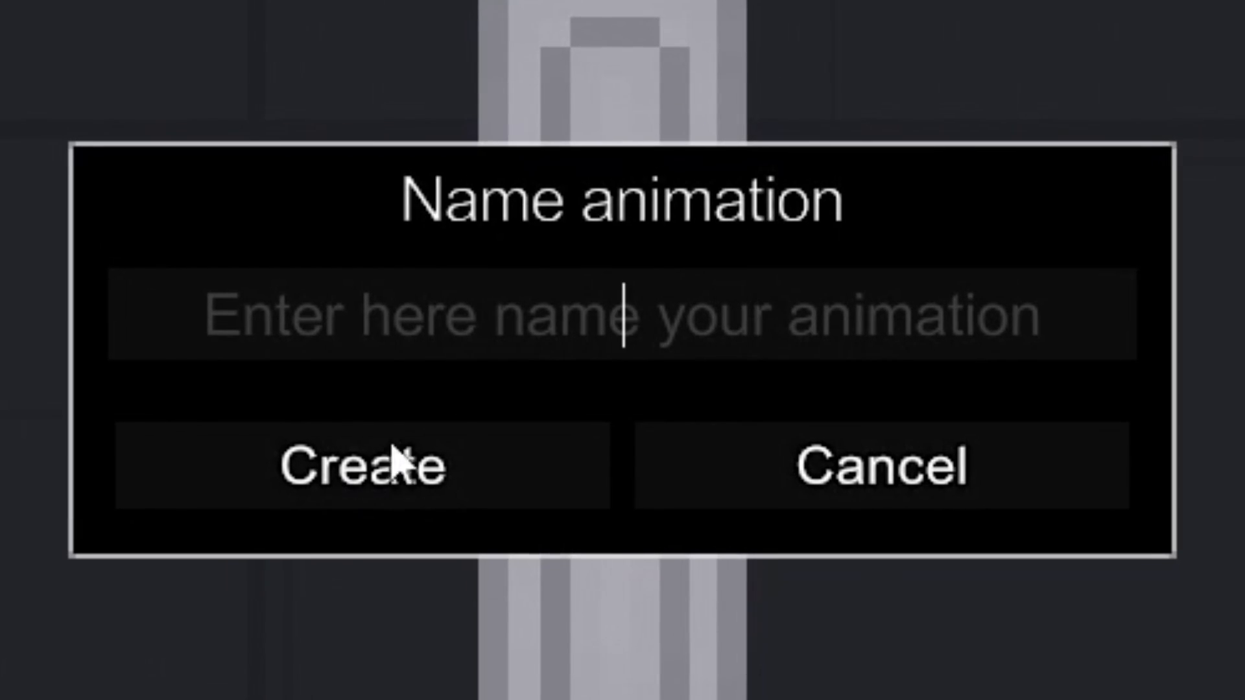
type("gr")
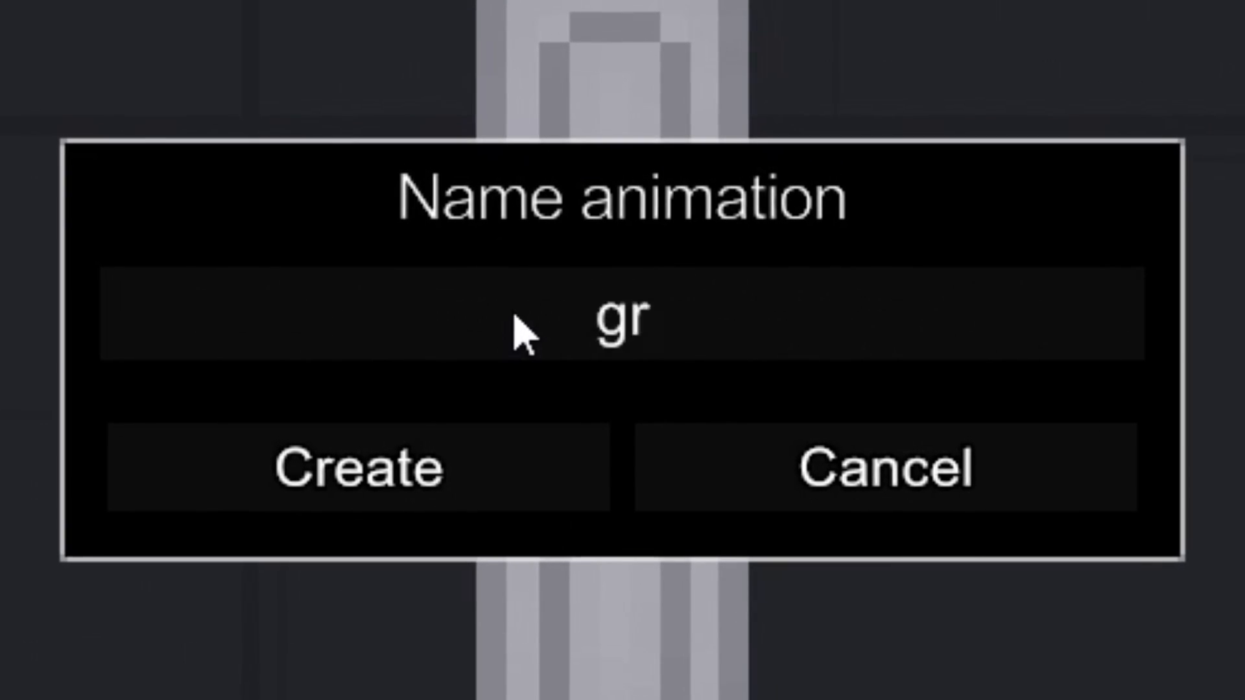